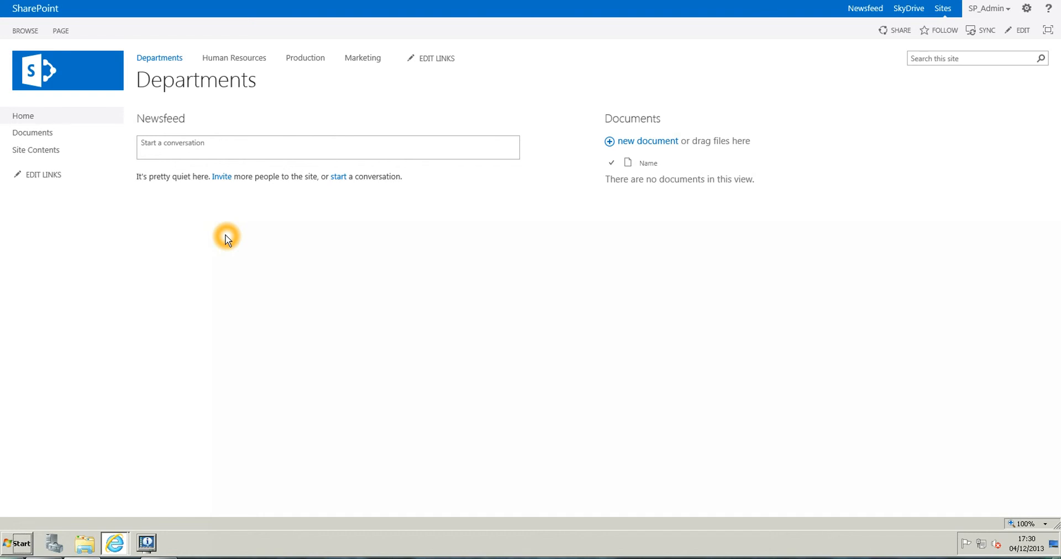
pyautogui.moveTo(159, 61)
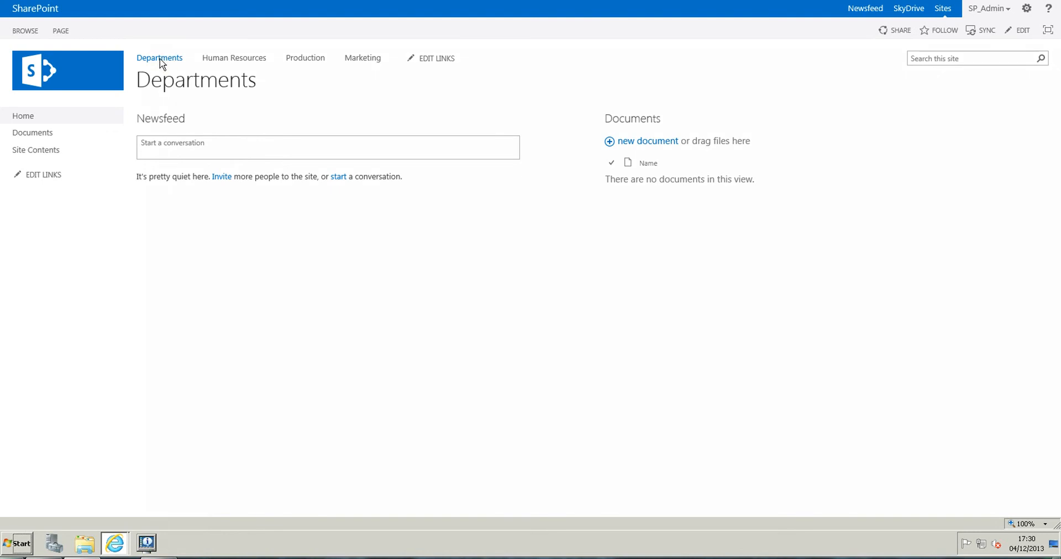
pyautogui.moveTo(234, 58)
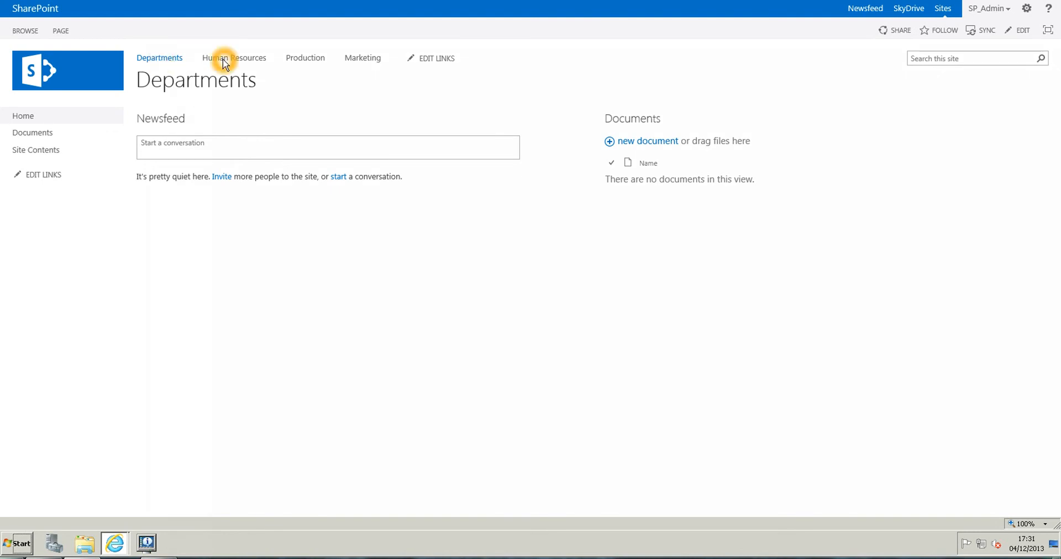
pyautogui.moveTo(362, 61)
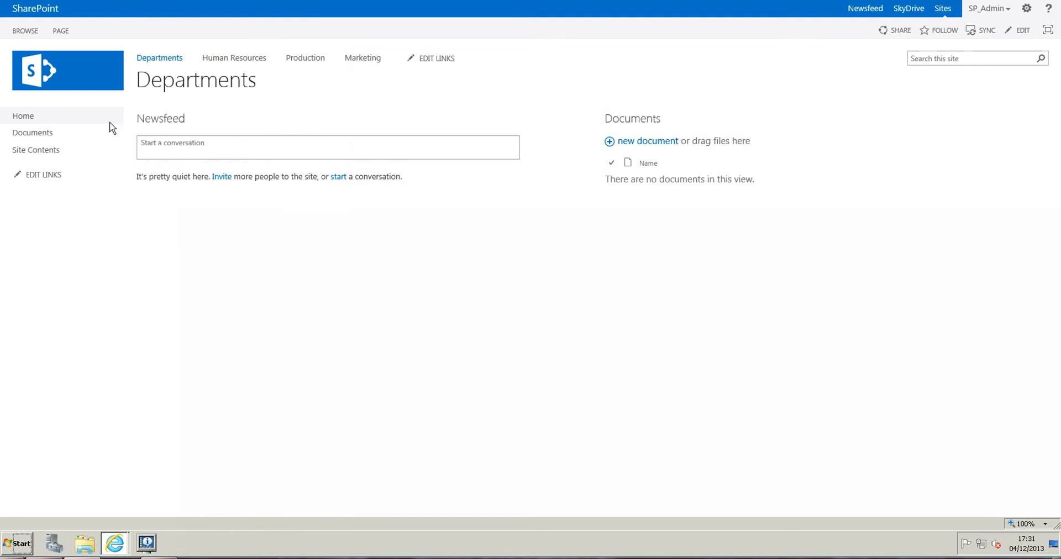
pyautogui.moveTo(105, 24)
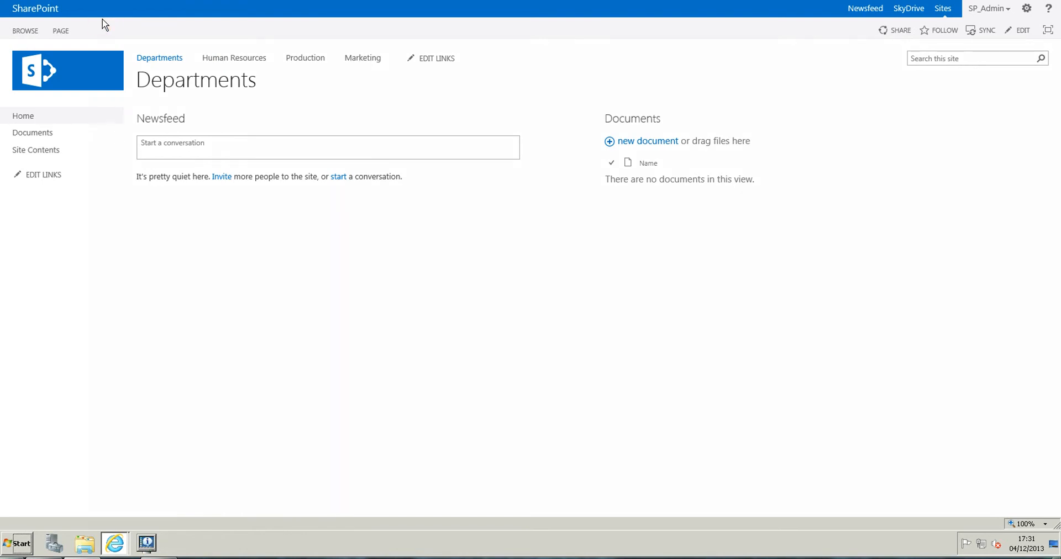
pyautogui.moveTo(19, 54)
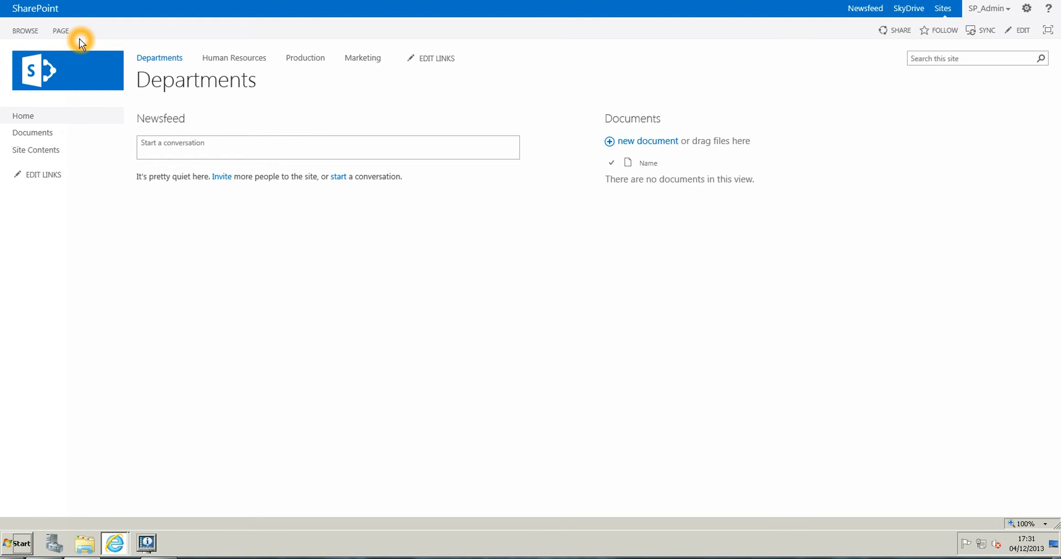
pyautogui.moveTo(93, 169)
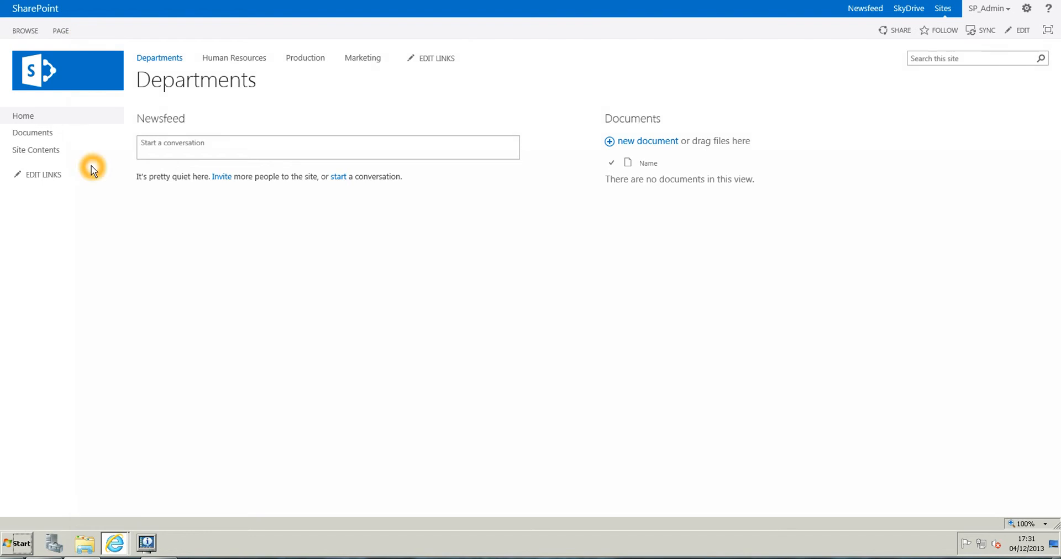
pyautogui.moveTo(35, 150)
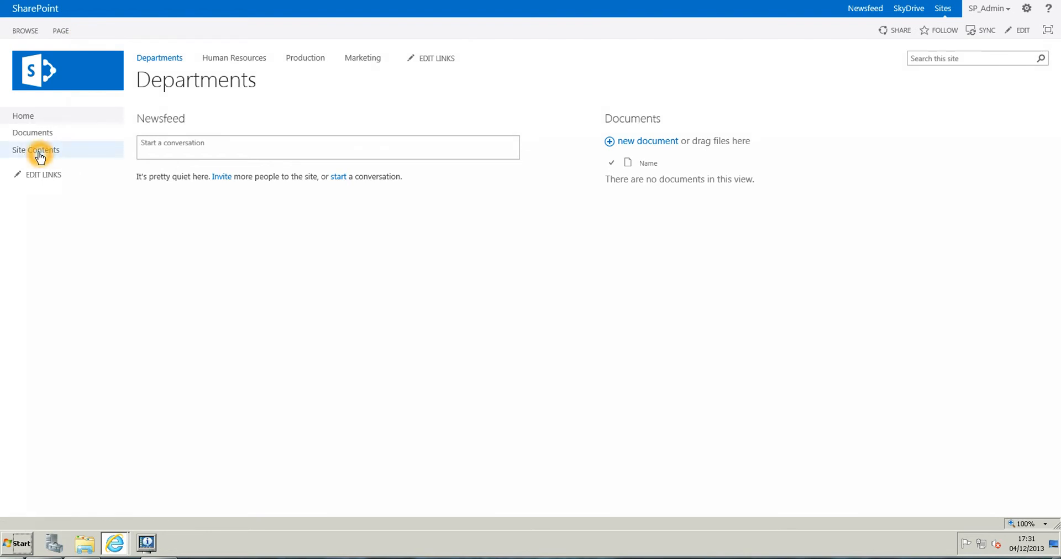
# Show the Departments Site Contents with its apps and three subsites
pyautogui.click(36, 150)
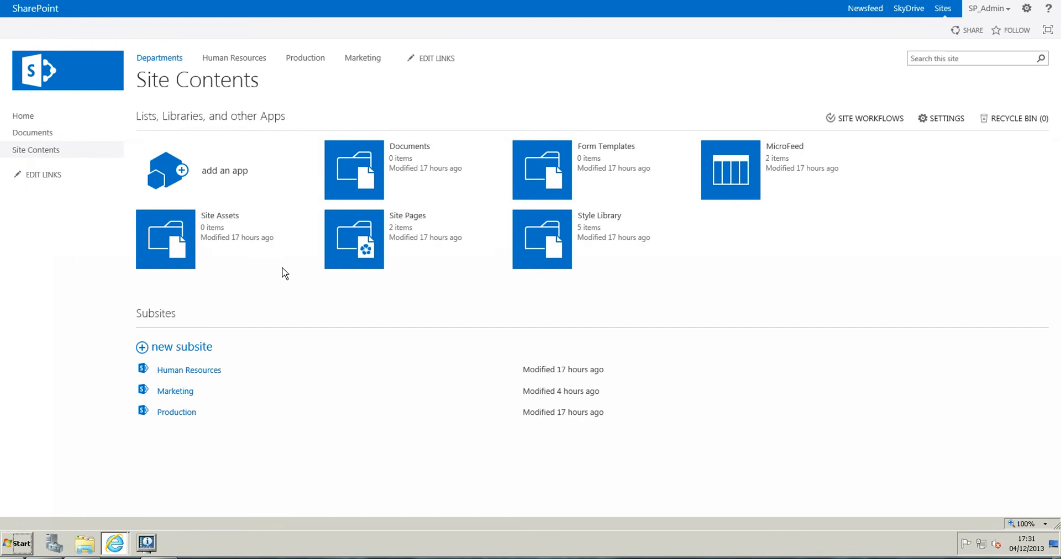
pyautogui.moveTo(452, 183)
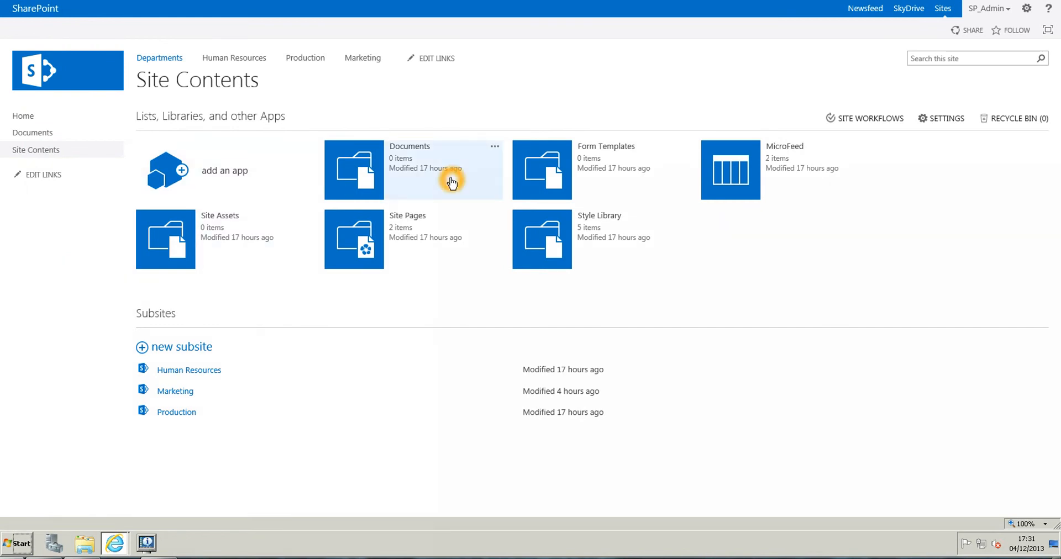
pyautogui.moveTo(226, 353)
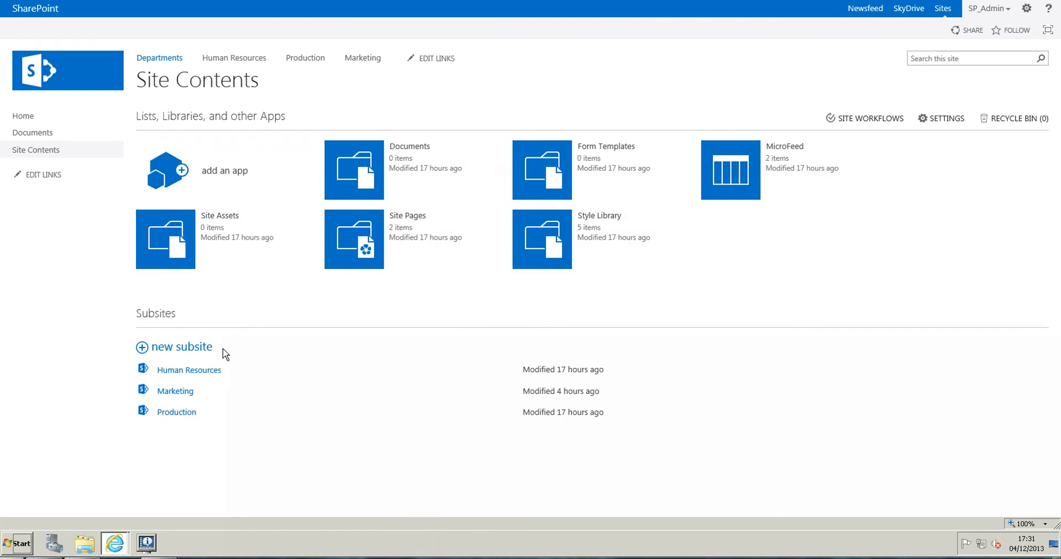
pyautogui.moveTo(189, 352)
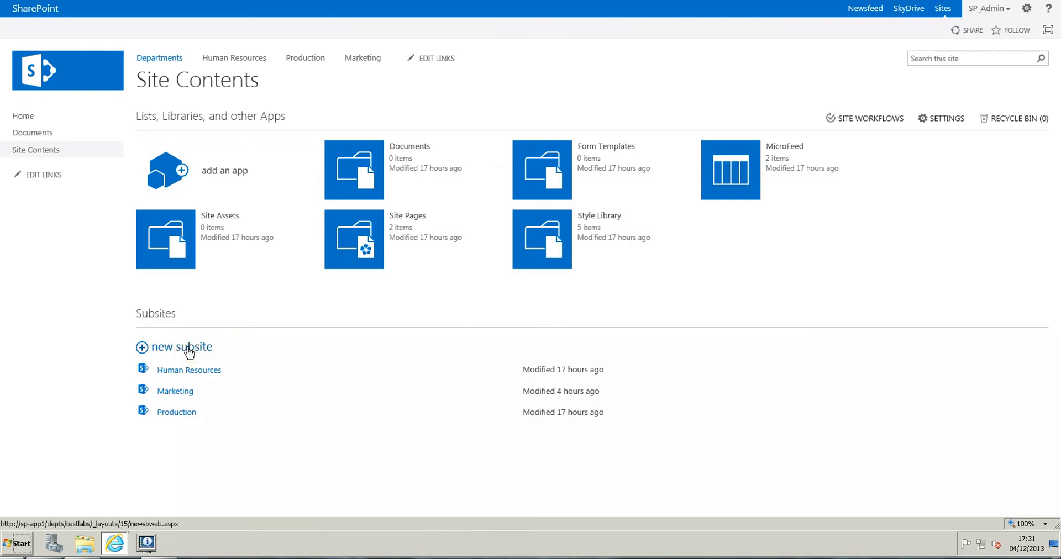
# Start a new subsite titled Sales, described 'Teamsite for the Sales Dept'
pyautogui.click(181, 346)
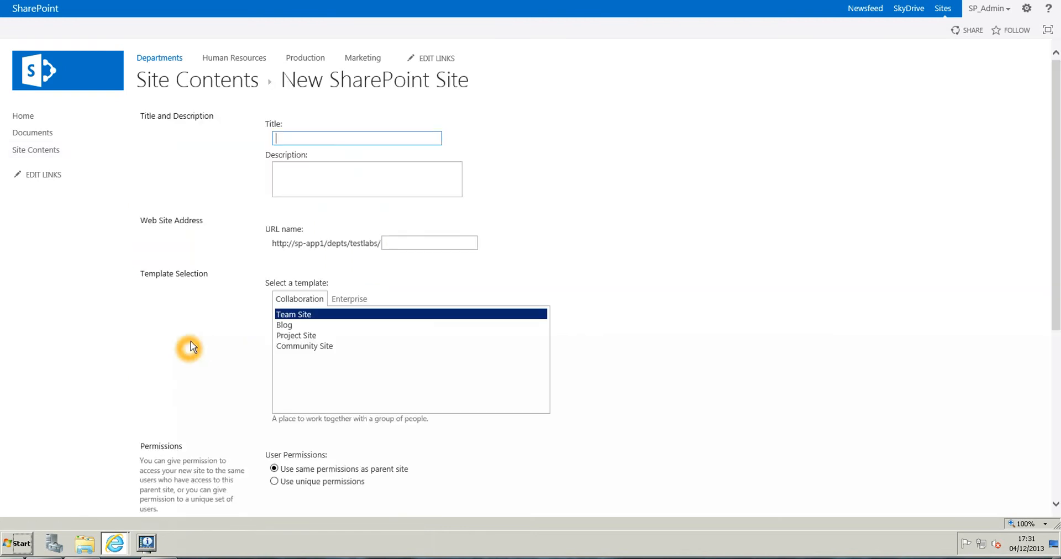
pyautogui.click(356, 138)
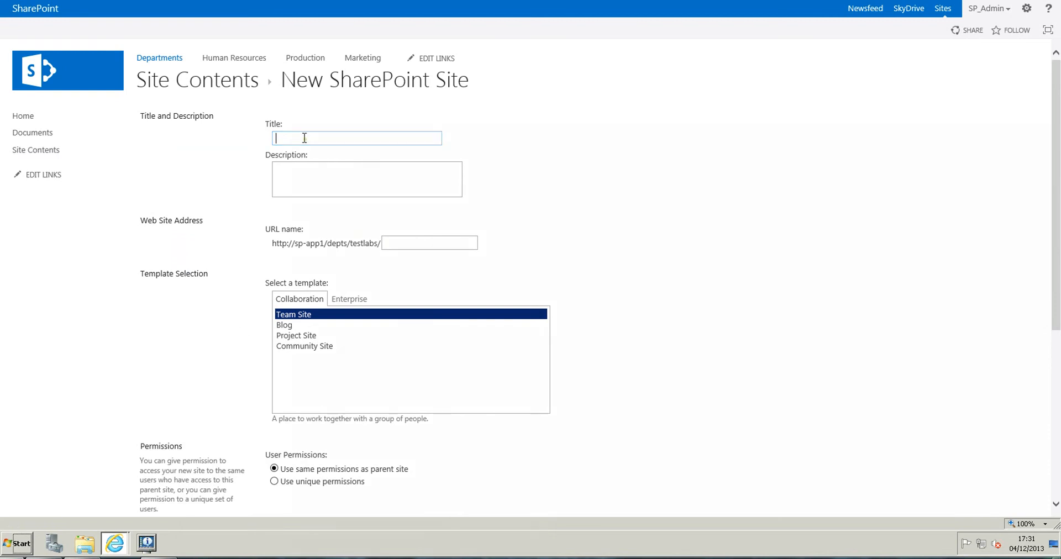
pyautogui.write('Sales')
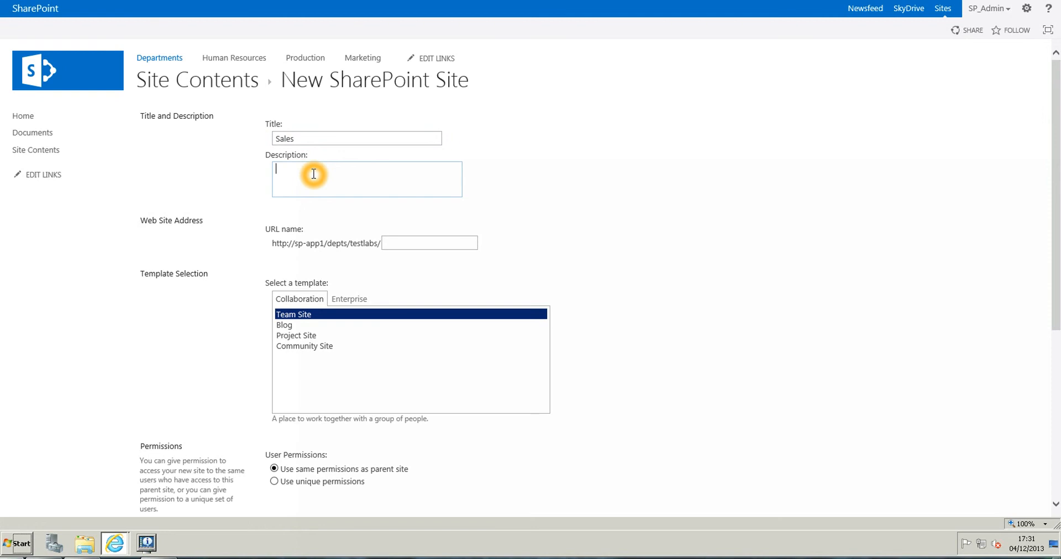
pyautogui.write('Teamsit')
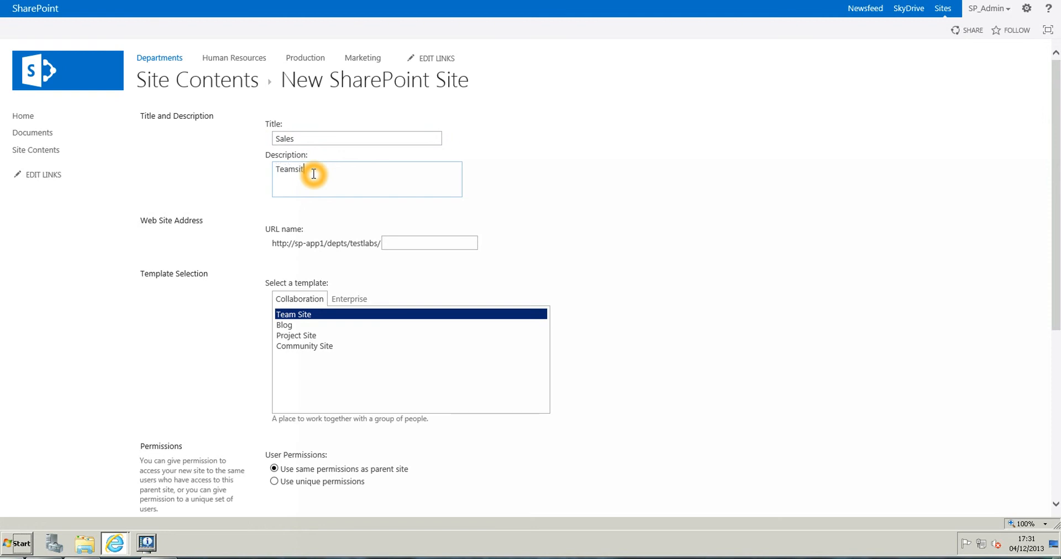
pyautogui.write('for')
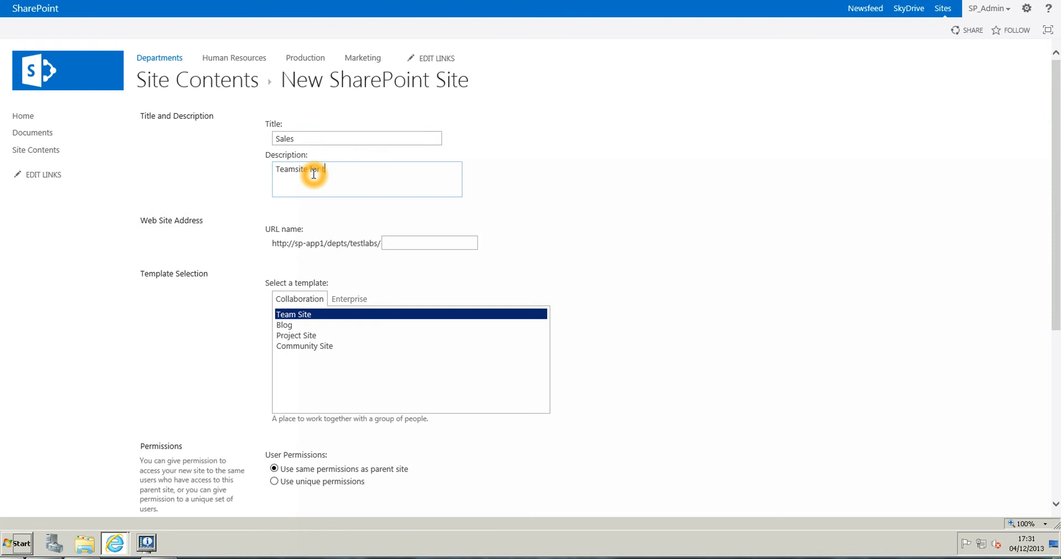
pyautogui.write('the Sales Dept')
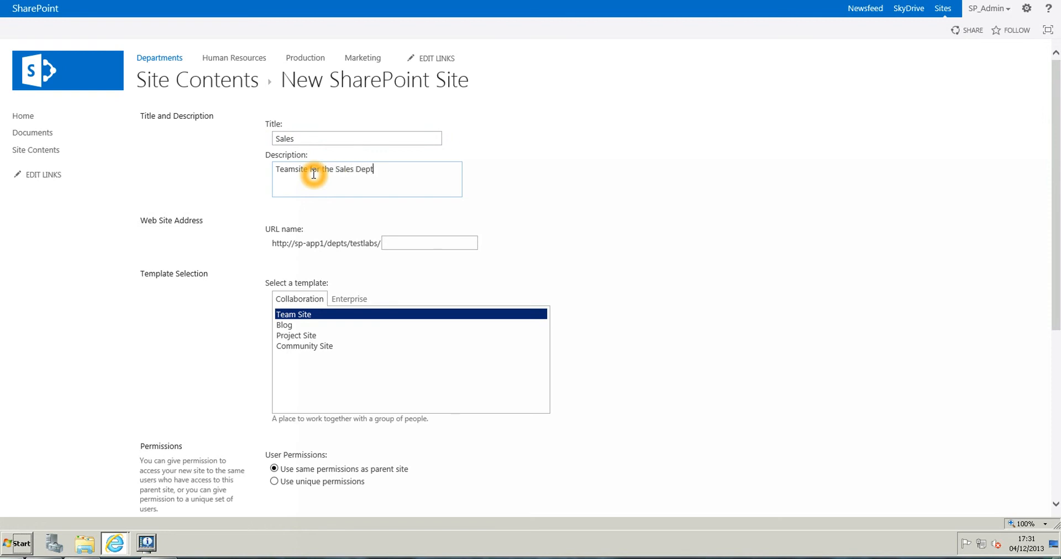
# Set the subsite URL name to sales
pyautogui.click(429, 243)
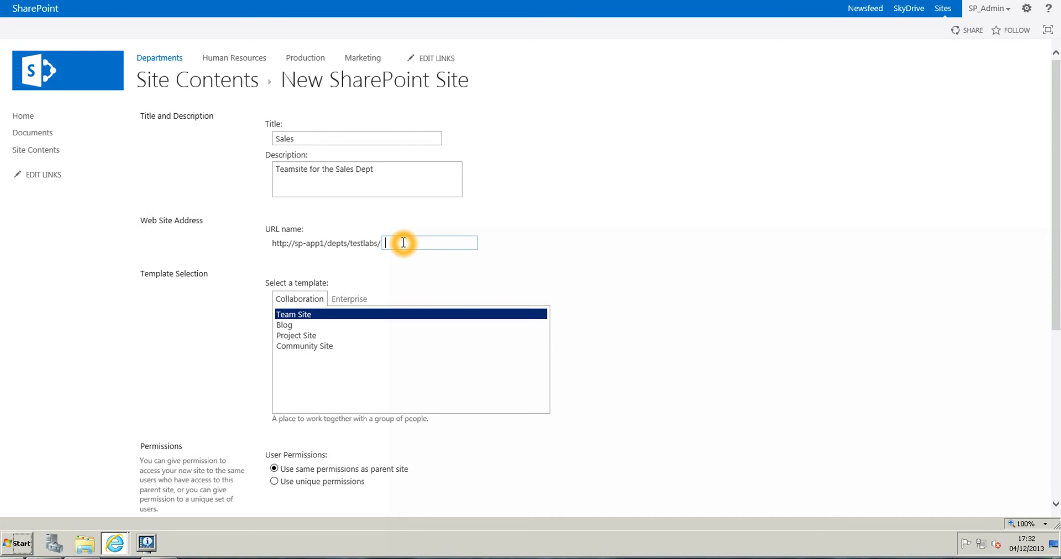
pyautogui.write('sales')
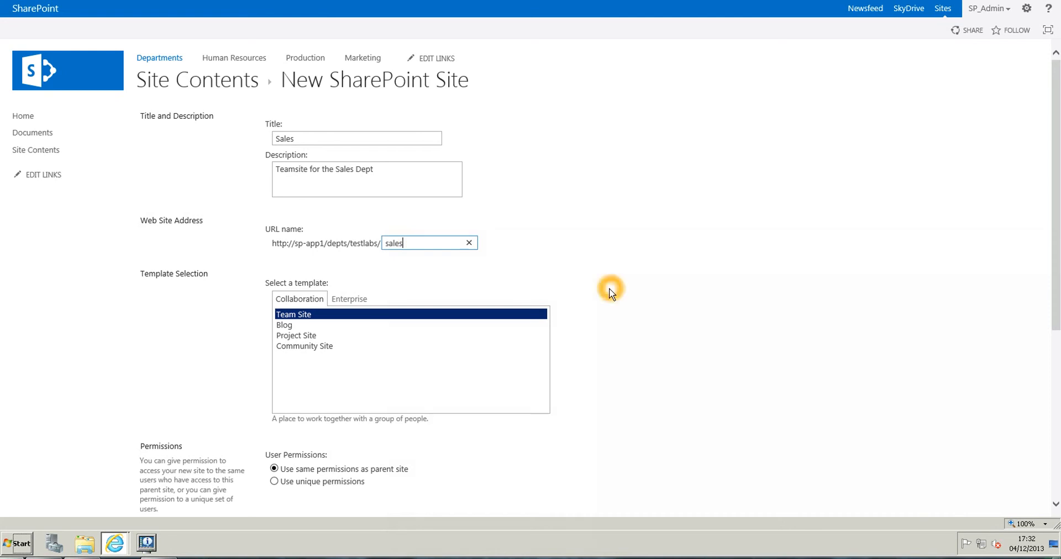
# Make the Sales subsite inherit the parent's top link bar and submit the form
pyautogui.scroll(-3)
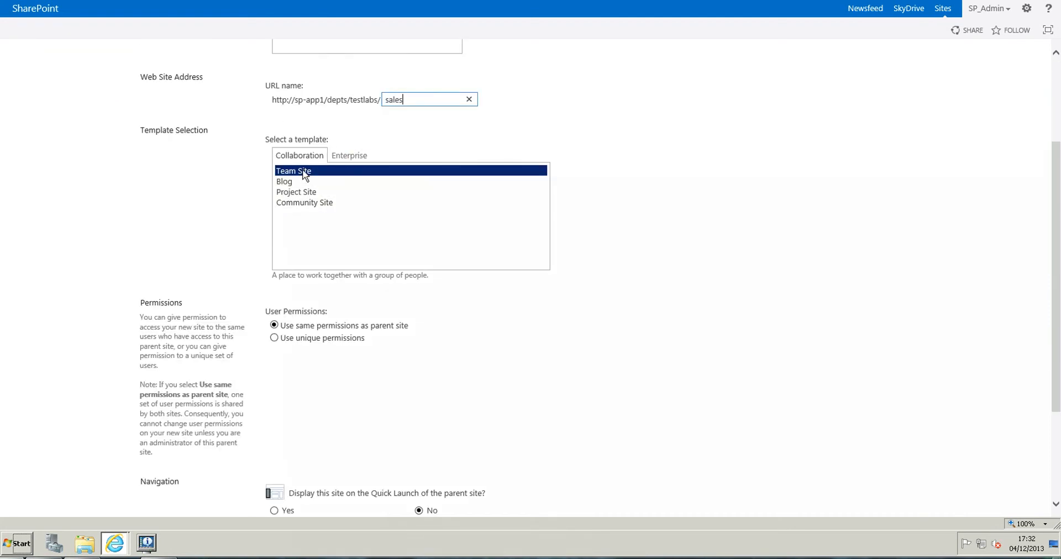
pyautogui.scroll(-3)
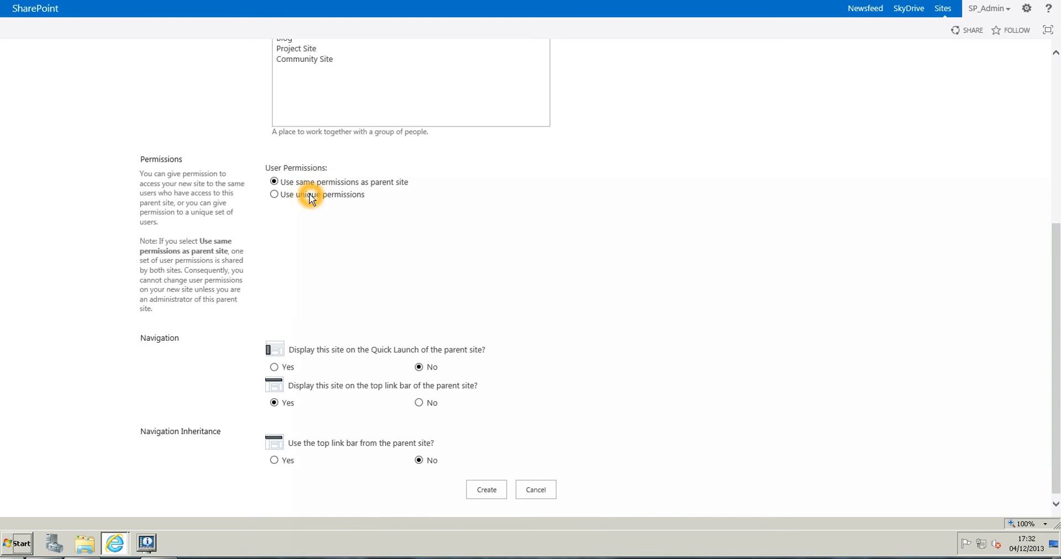
pyautogui.moveTo(440, 265)
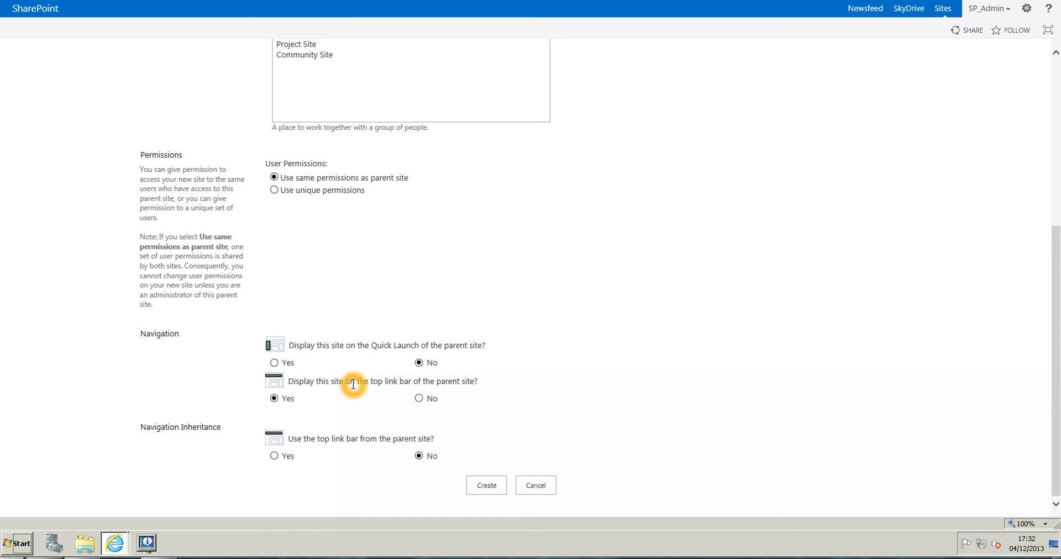
pyautogui.moveTo(323, 379)
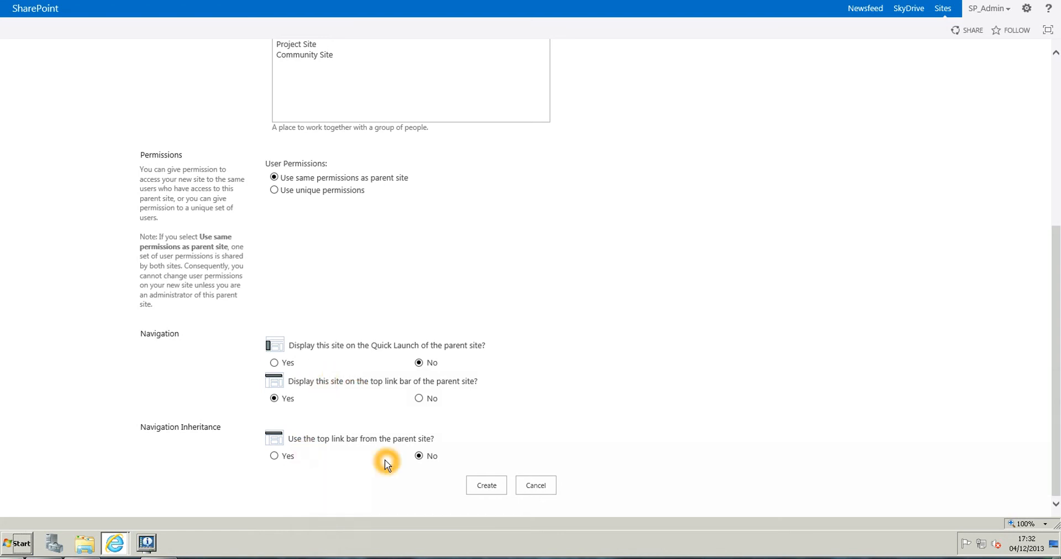
pyautogui.click(274, 456)
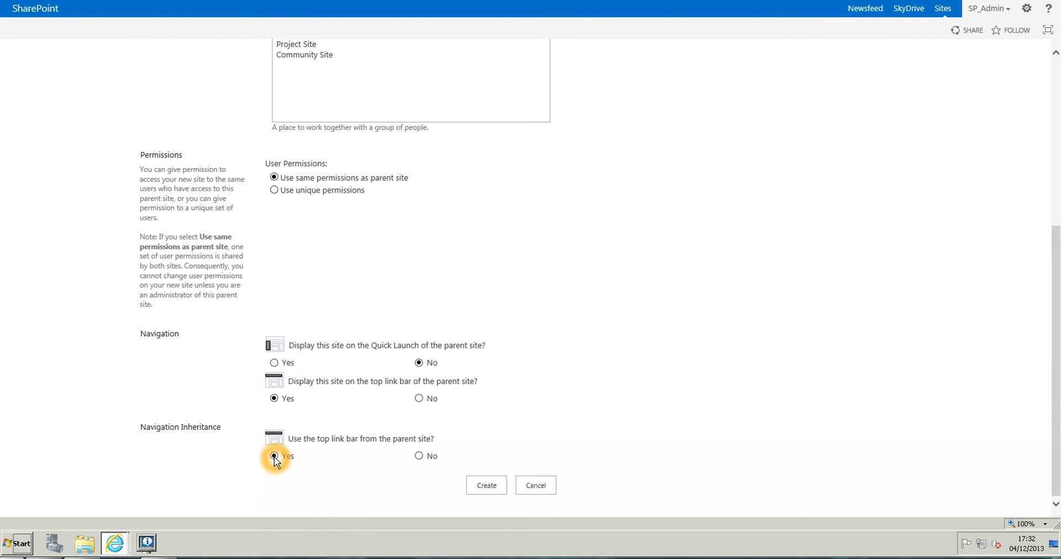
pyautogui.moveTo(371, 470)
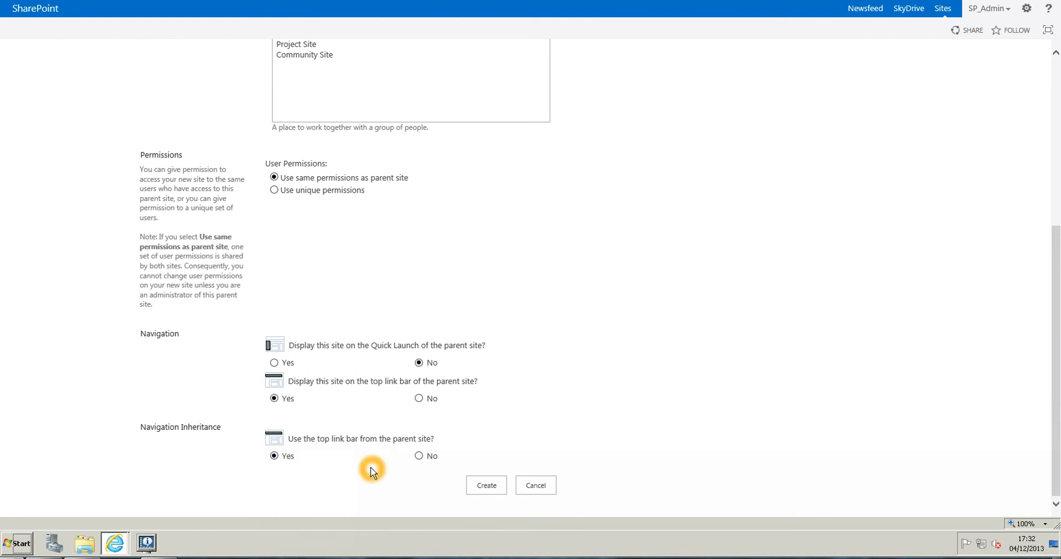
pyautogui.click(486, 485)
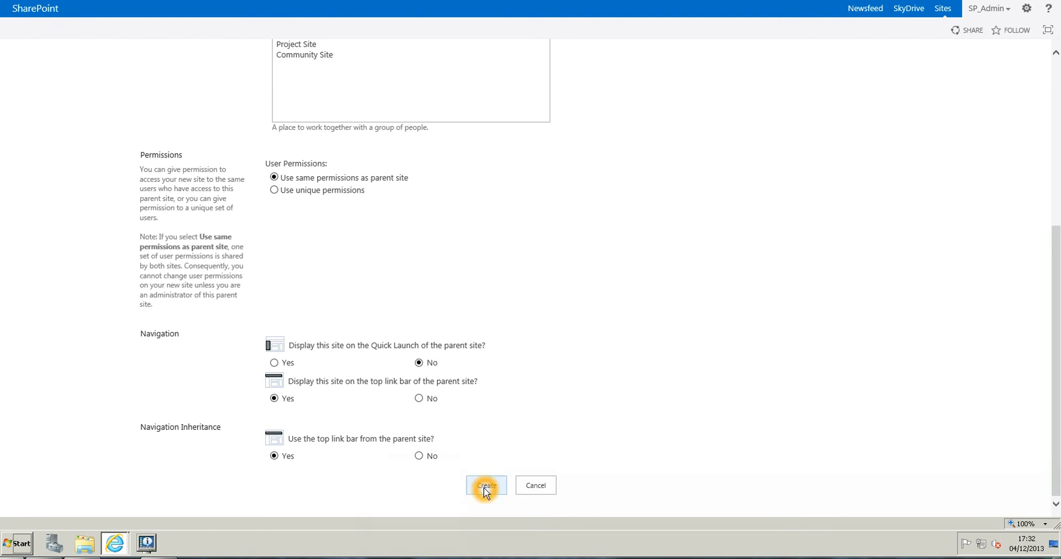
# Create the Sales subsite and go to its home page via the top link bar
pyautogui.click(486, 485)
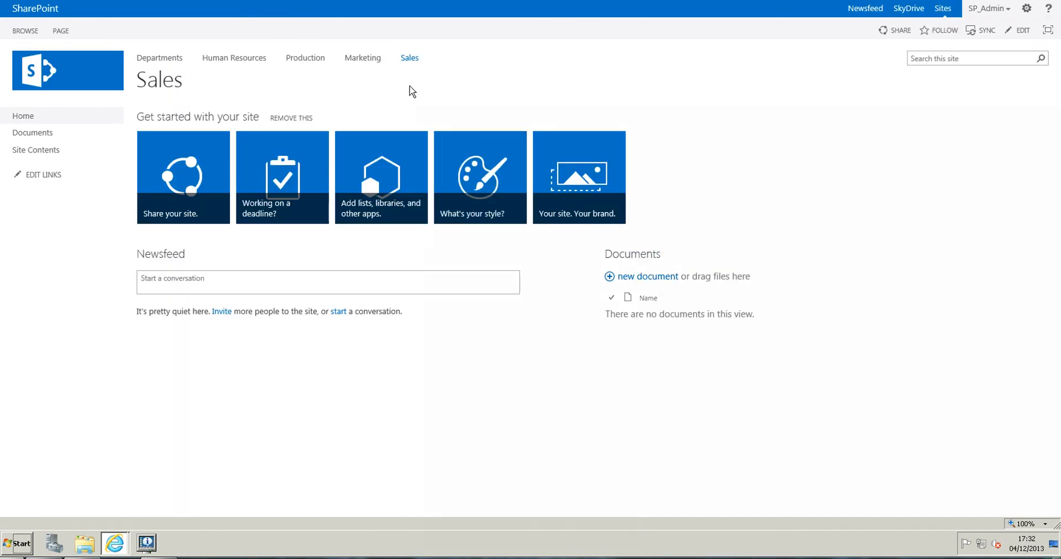
pyautogui.moveTo(410, 61)
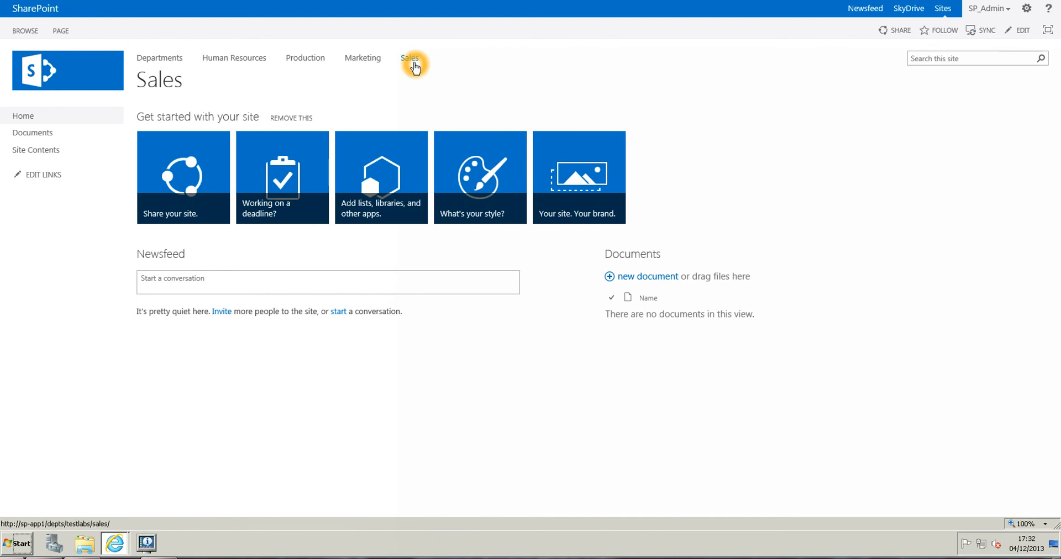
pyautogui.click(410, 58)
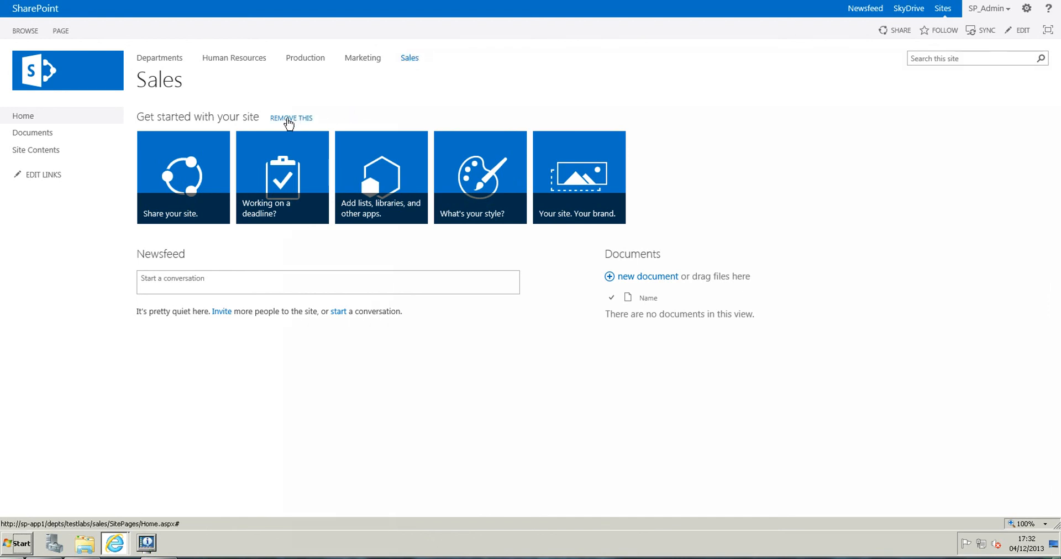
pyautogui.moveTo(450, 124)
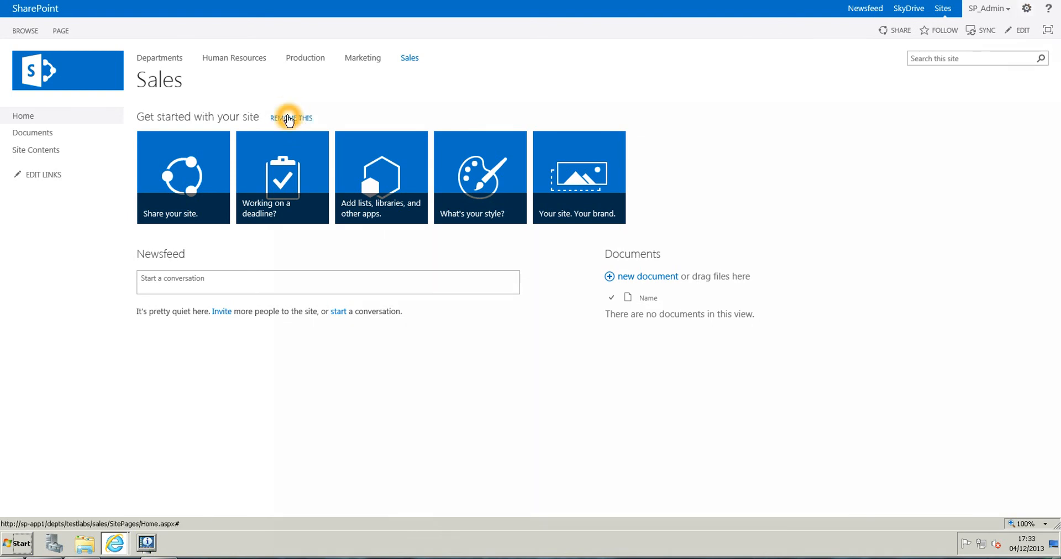
# Remove the 'Get started with your site' tiles and dismiss the notification callout
pyautogui.click(291, 118)
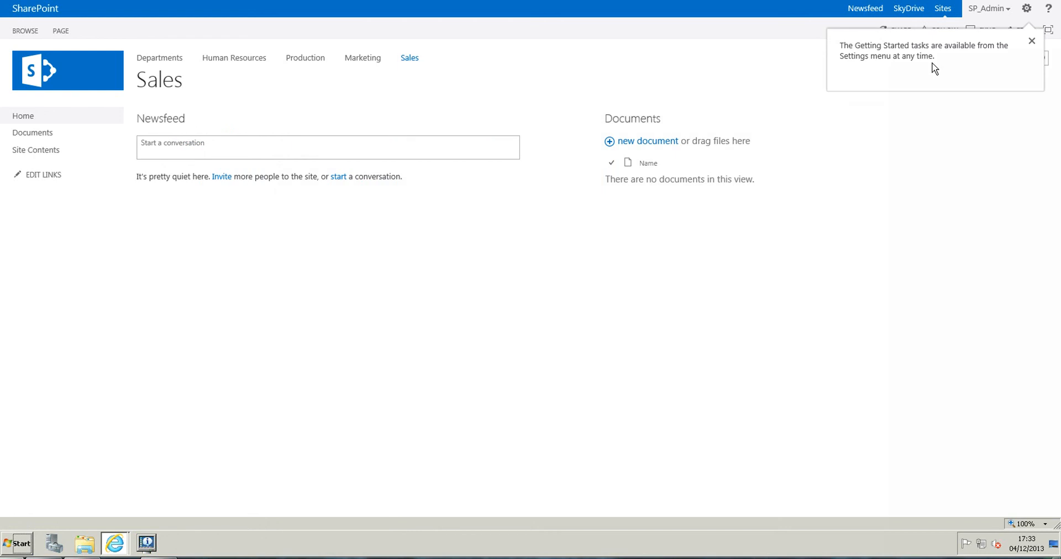
pyautogui.moveTo(964, 68)
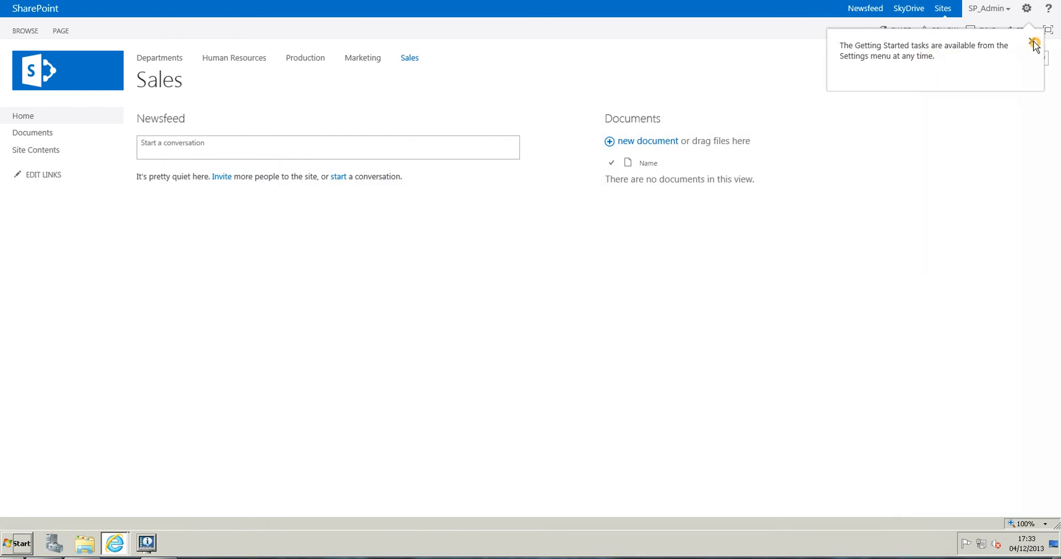
pyautogui.click(1034, 43)
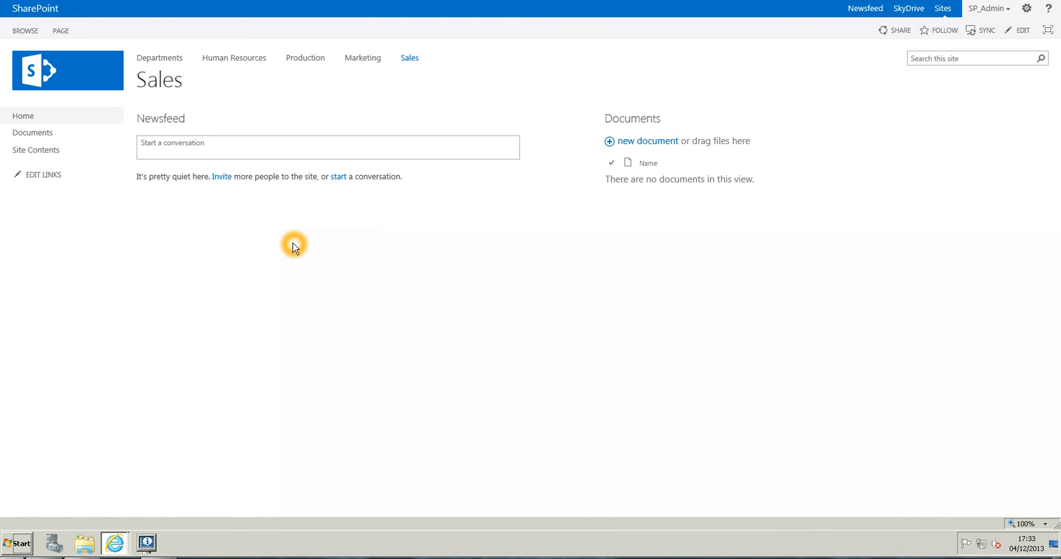
pyautogui.moveTo(214, 233)
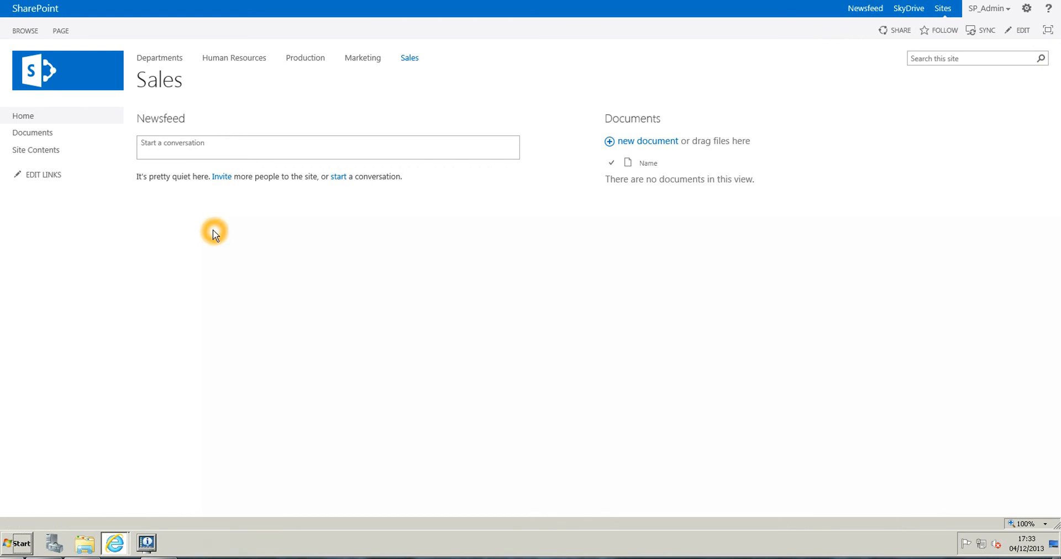
pyautogui.moveTo(842, 166)
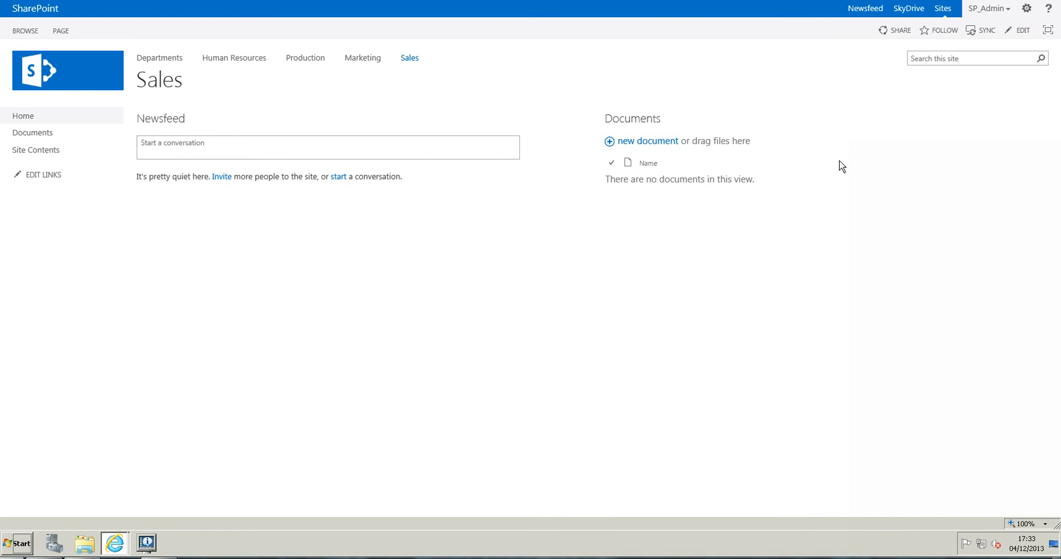
pyautogui.click(836, 157)
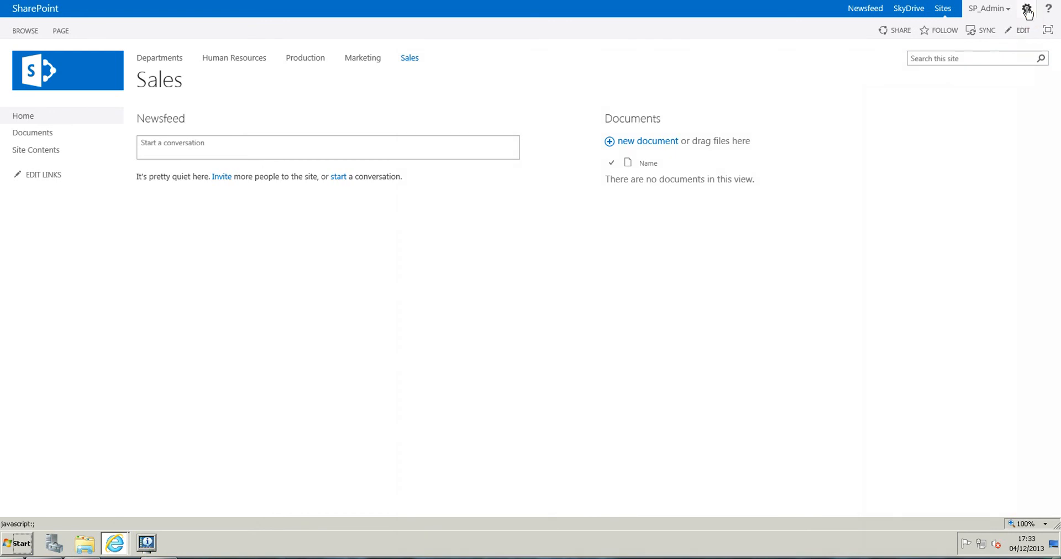
# Choose 'Delete this site' for Sales from Site settings
pyautogui.click(1045, 8)
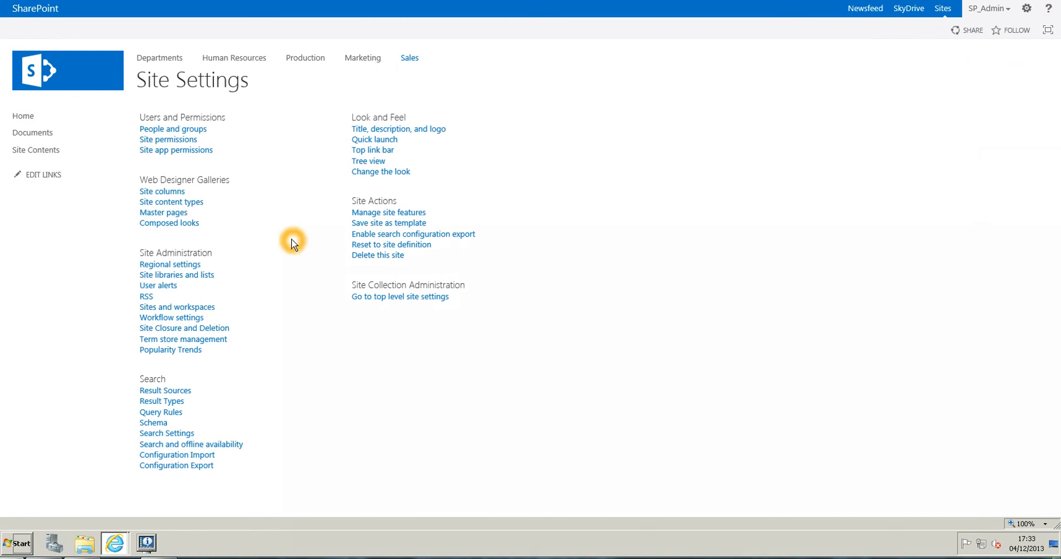
pyautogui.moveTo(388, 262)
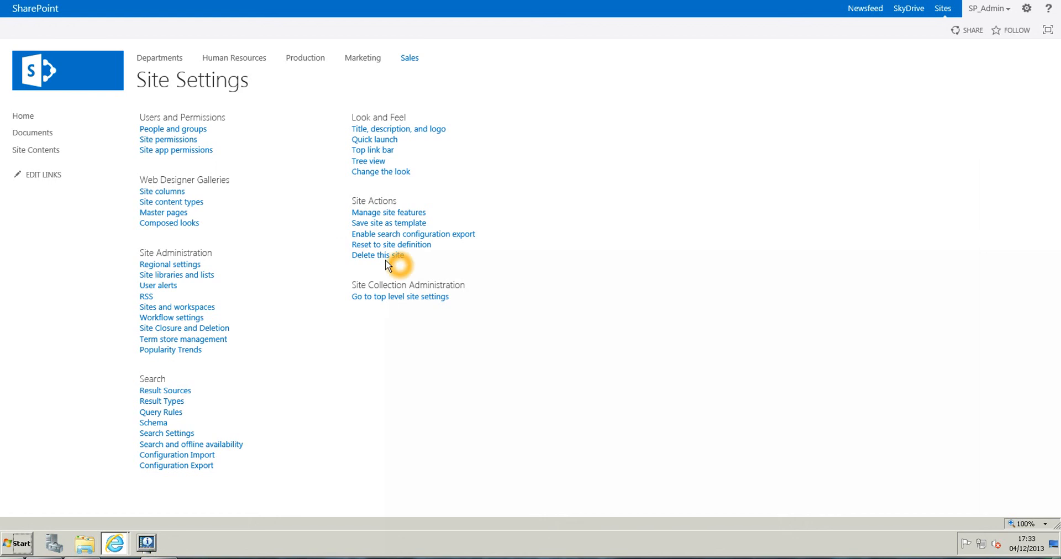
pyautogui.click(377, 255)
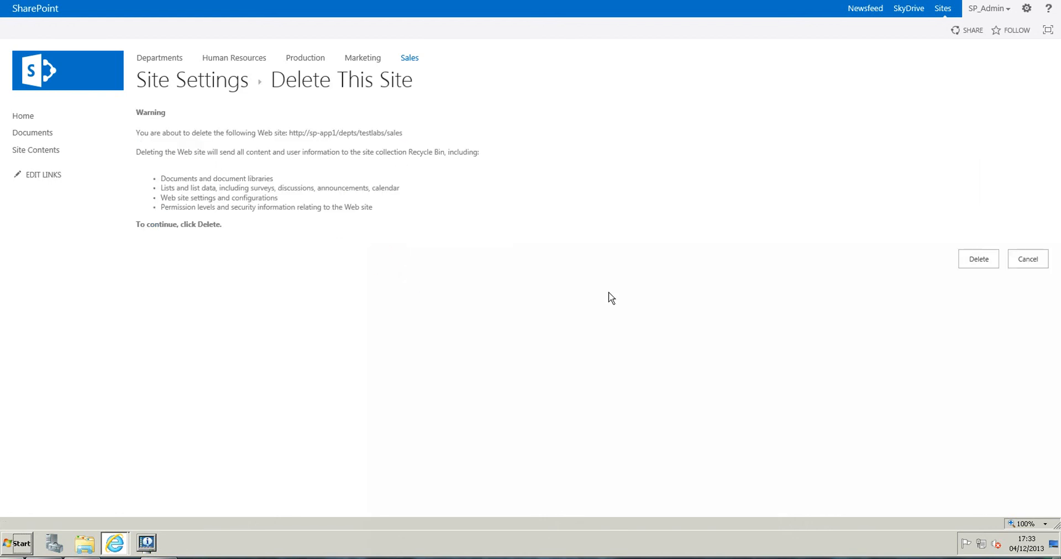
# Delete the Sales site and confirm with OK in the webpage message
pyautogui.click(977, 259)
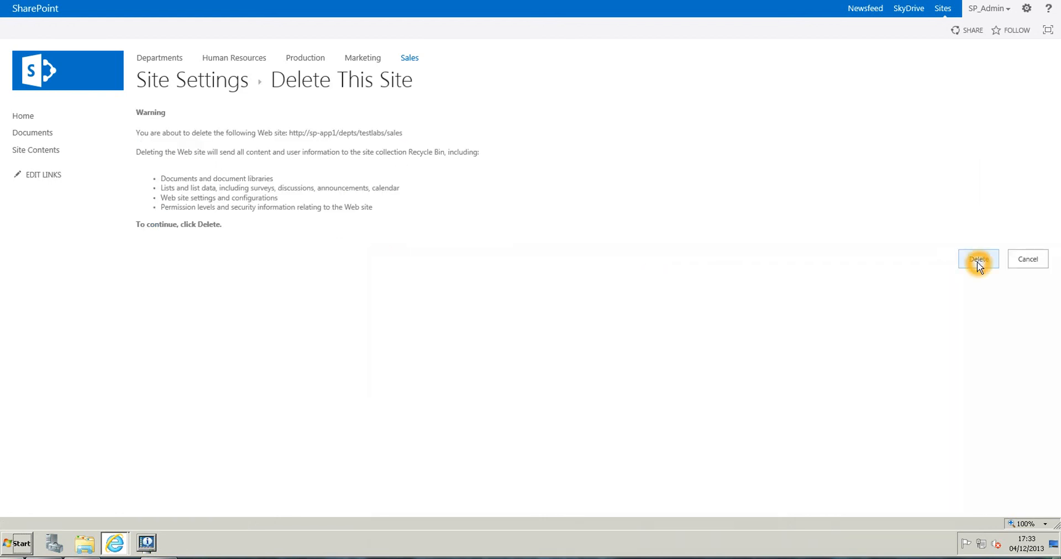
pyautogui.click(977, 264)
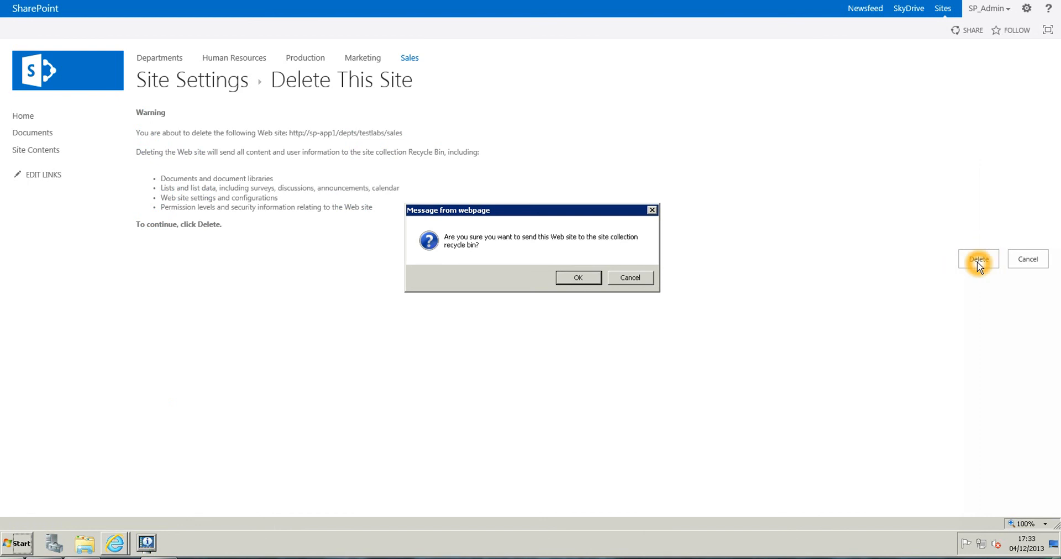
pyautogui.moveTo(569, 245)
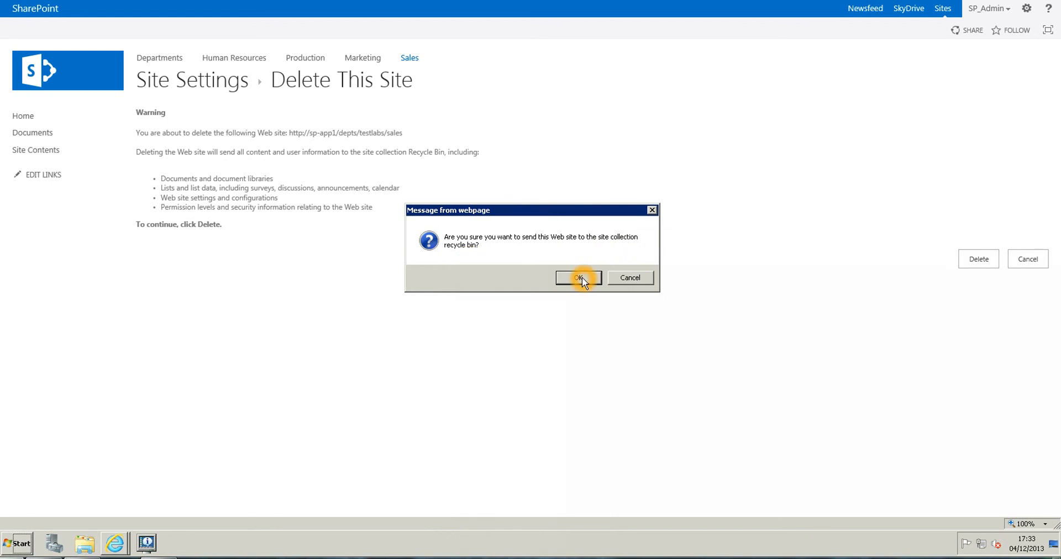
pyautogui.click(577, 277)
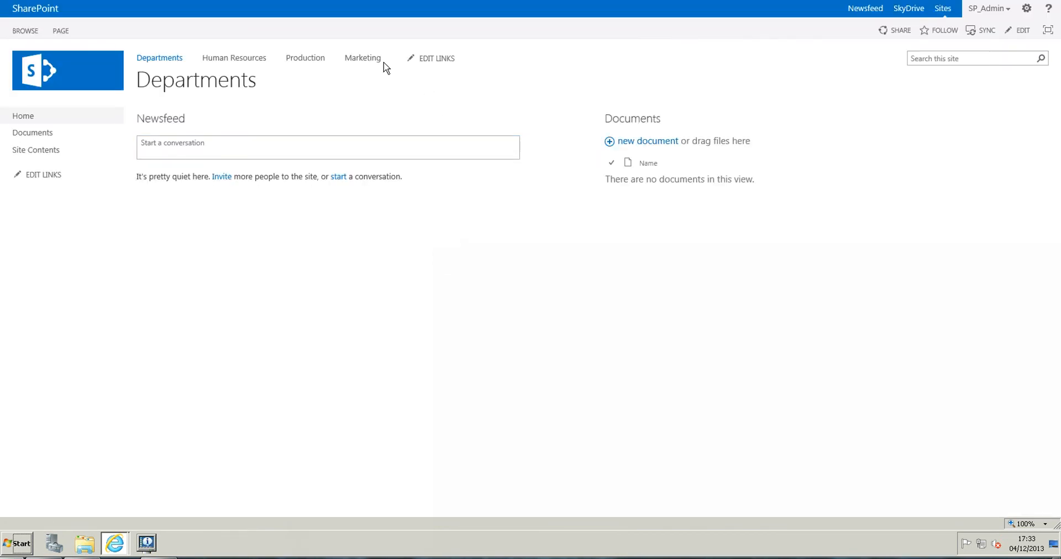